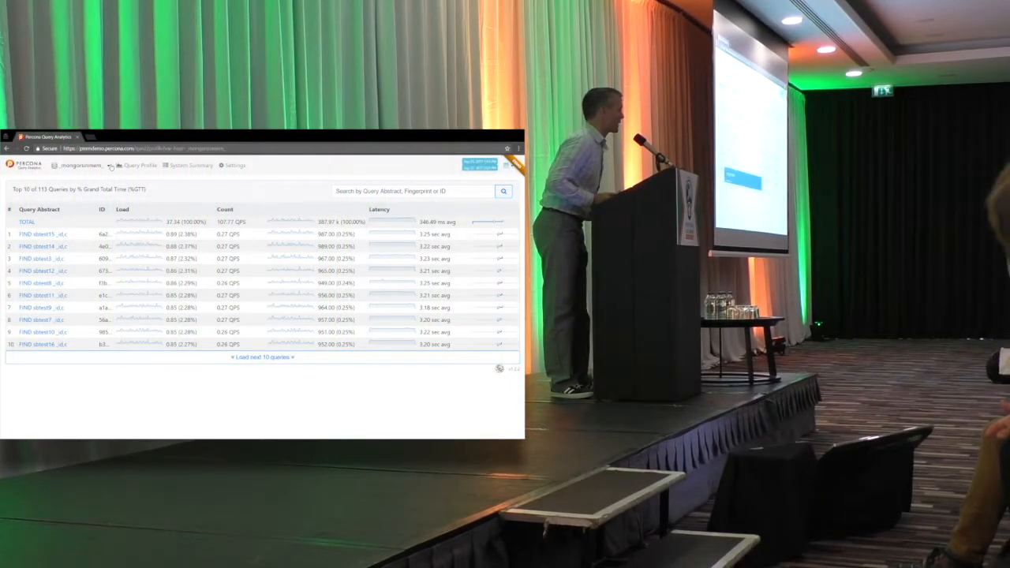
# Step: Select the mongorsinmem host and open its top query, FIND sbtest15 _id,c
pyautogui.click(79, 165)
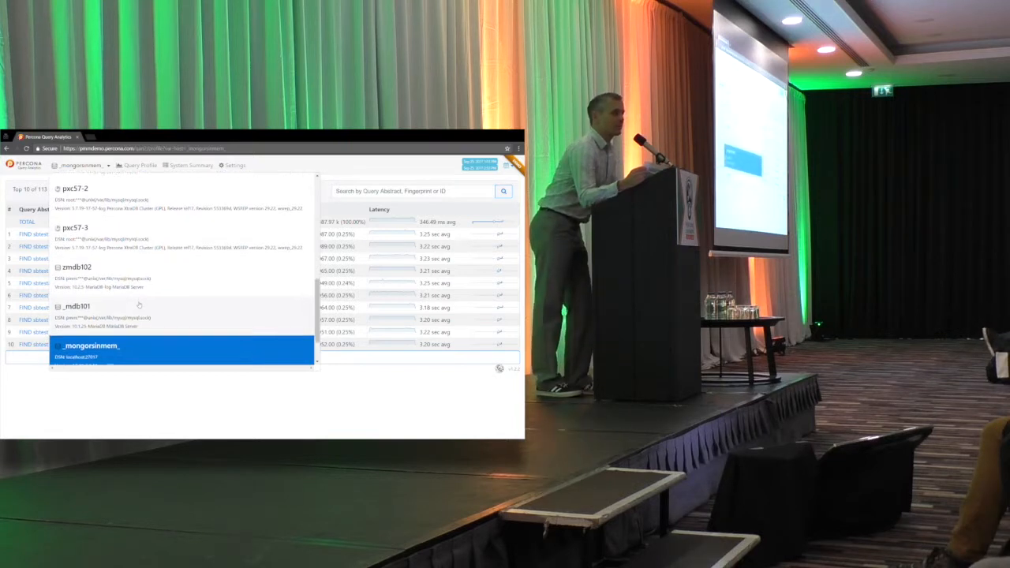
pyautogui.click(103, 345)
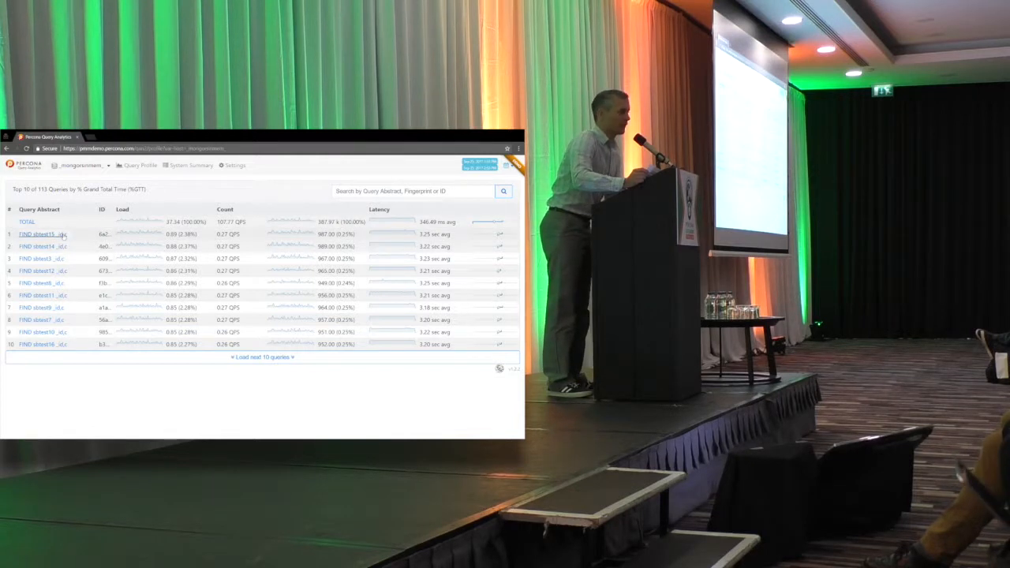
pyautogui.click(29, 230)
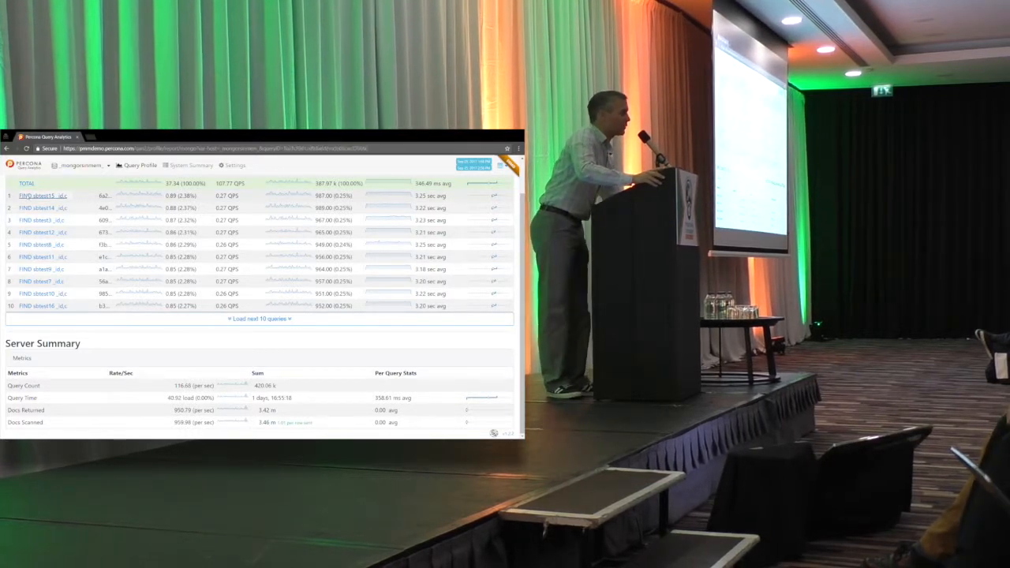
# Step: Load the FIND sbtest15 query's details, expand its example, and scroll to the EXPLAIN plan
pyautogui.click(39, 189)
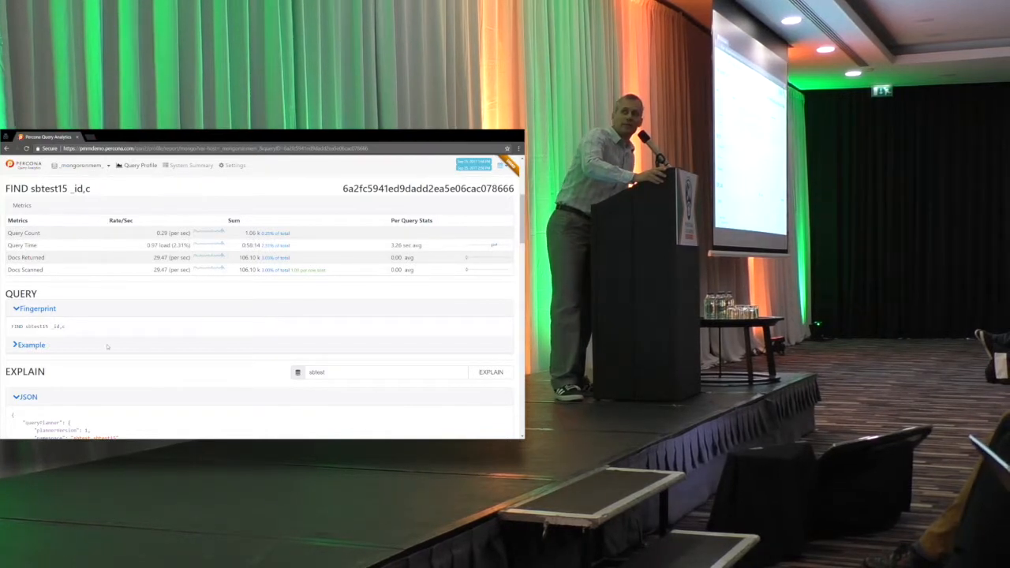
pyautogui.click(31, 345)
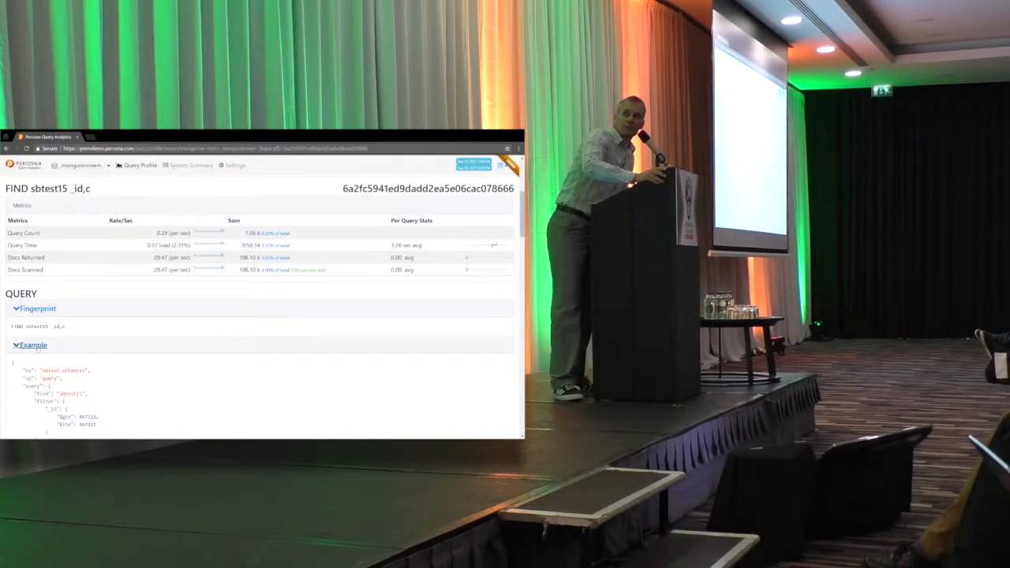
pyautogui.scroll(-3)
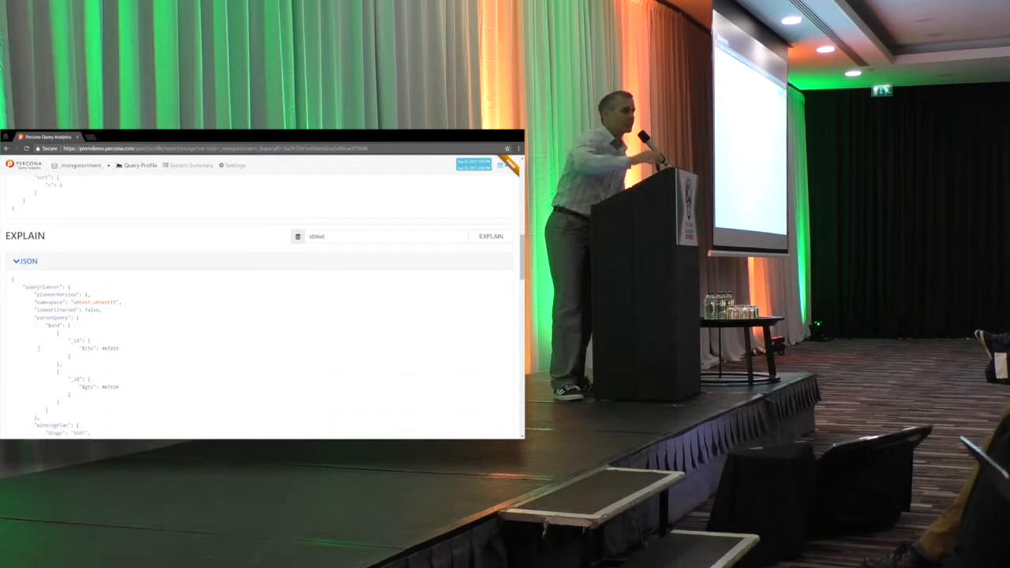
pyautogui.scroll(-3)
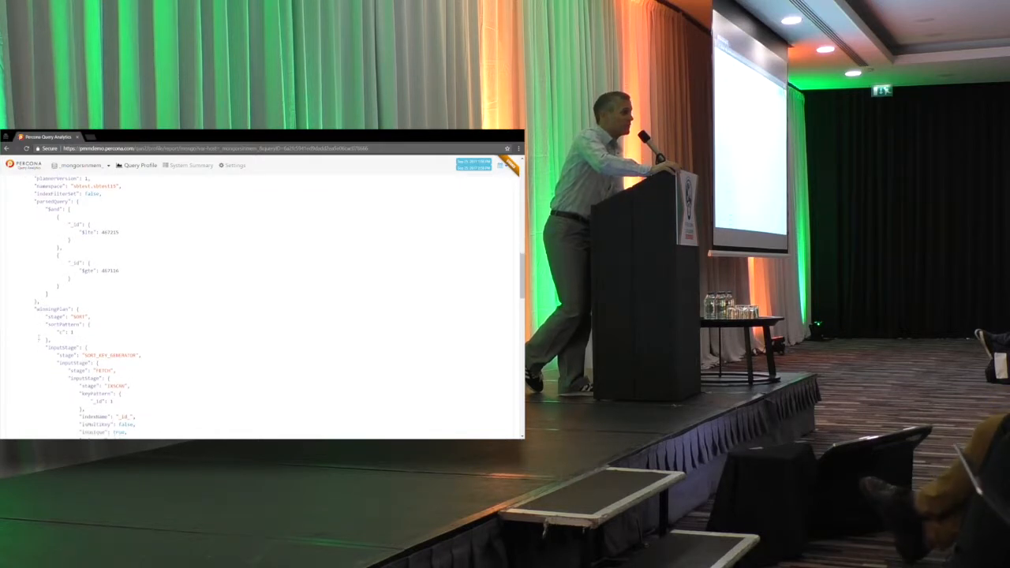
pyautogui.scroll(-3)
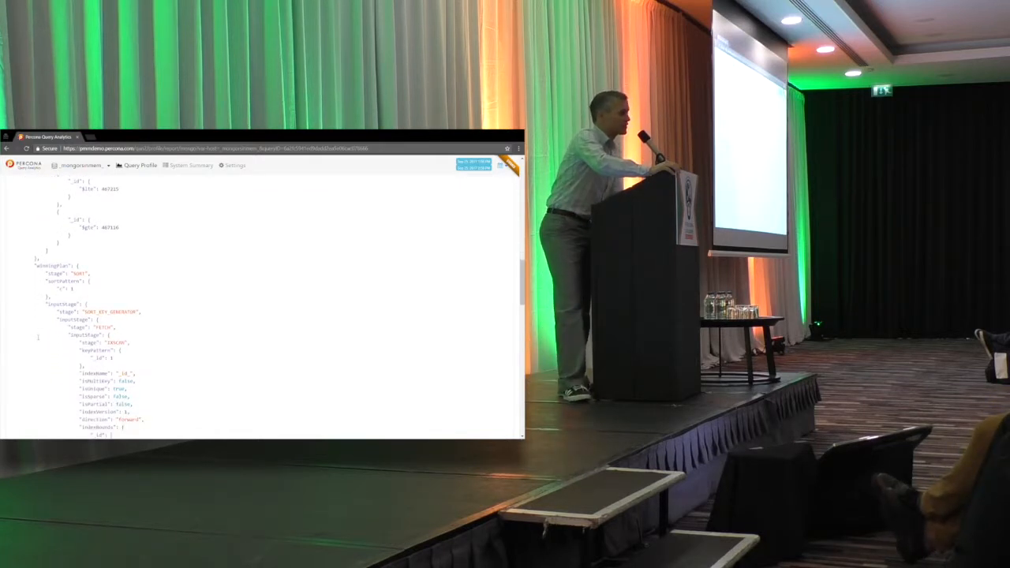
pyautogui.scroll(-3)
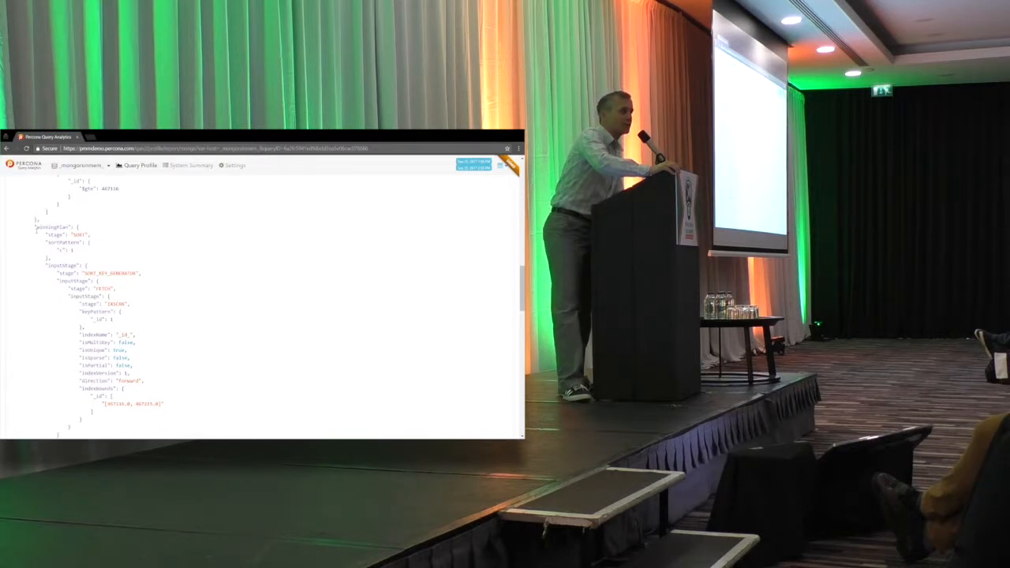
pyautogui.doubleClick(52, 227)
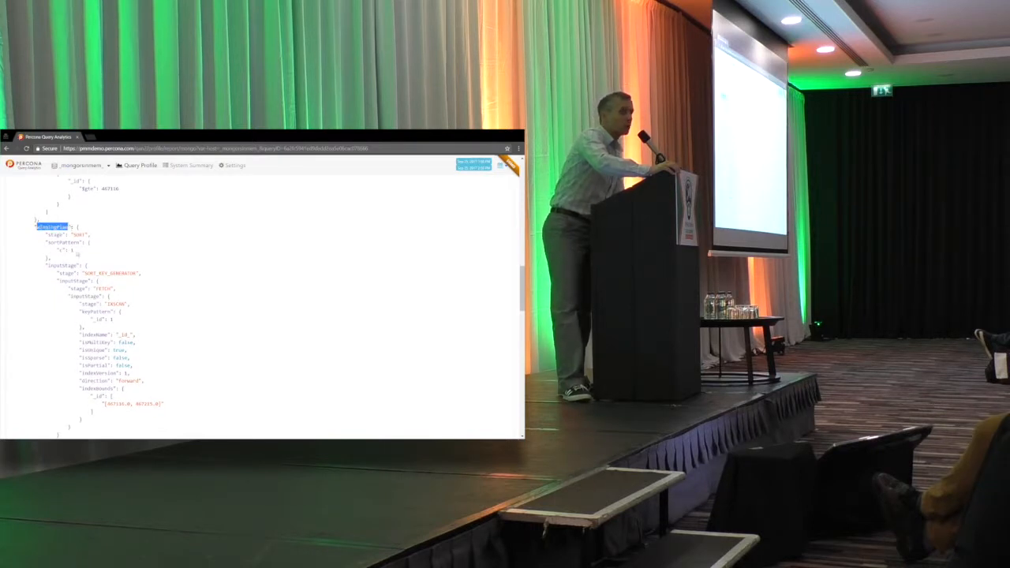
pyautogui.scroll(-3)
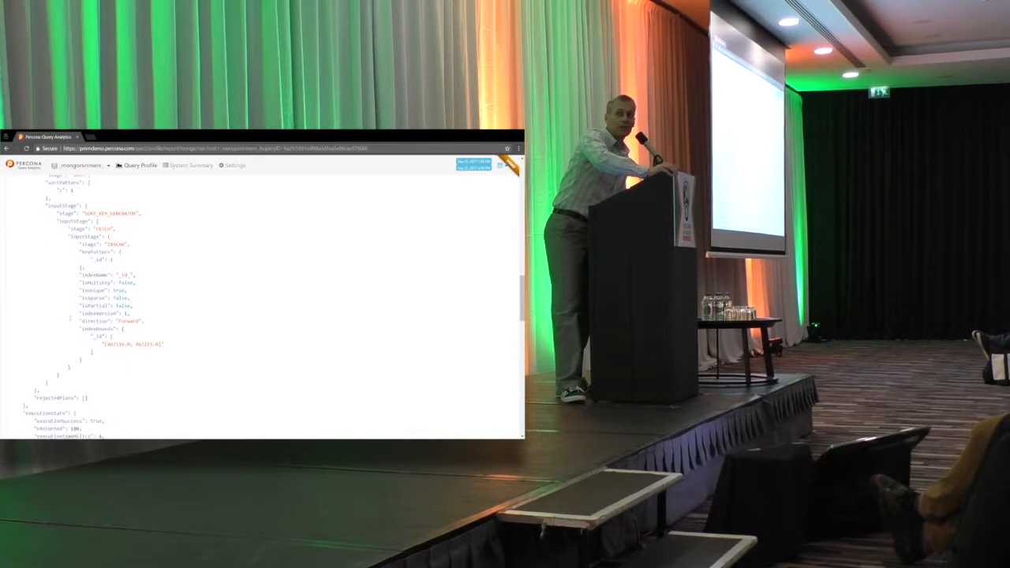
pyautogui.scroll(-3)
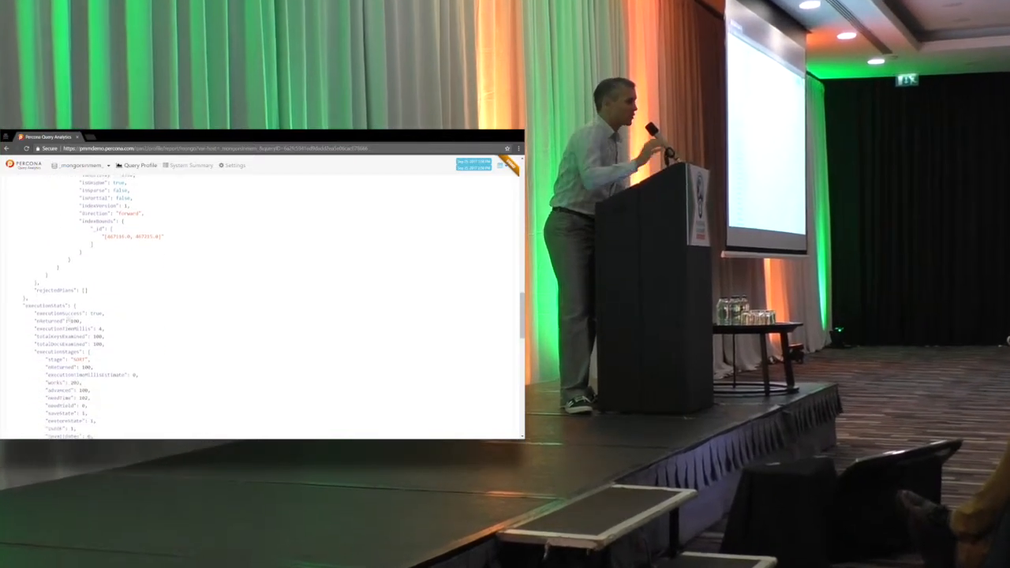
pyautogui.scroll(-3)
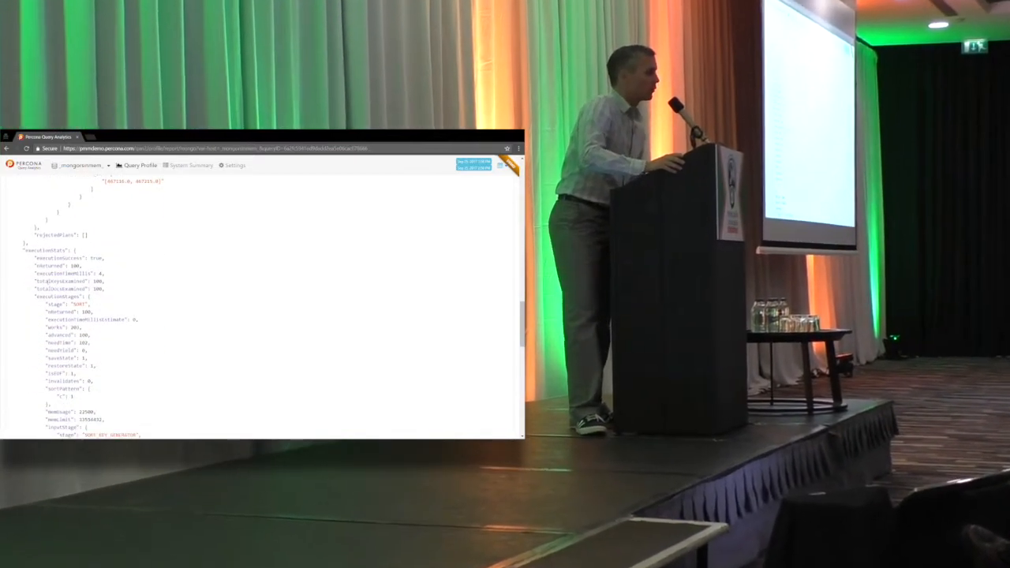
pyautogui.scroll(-3)
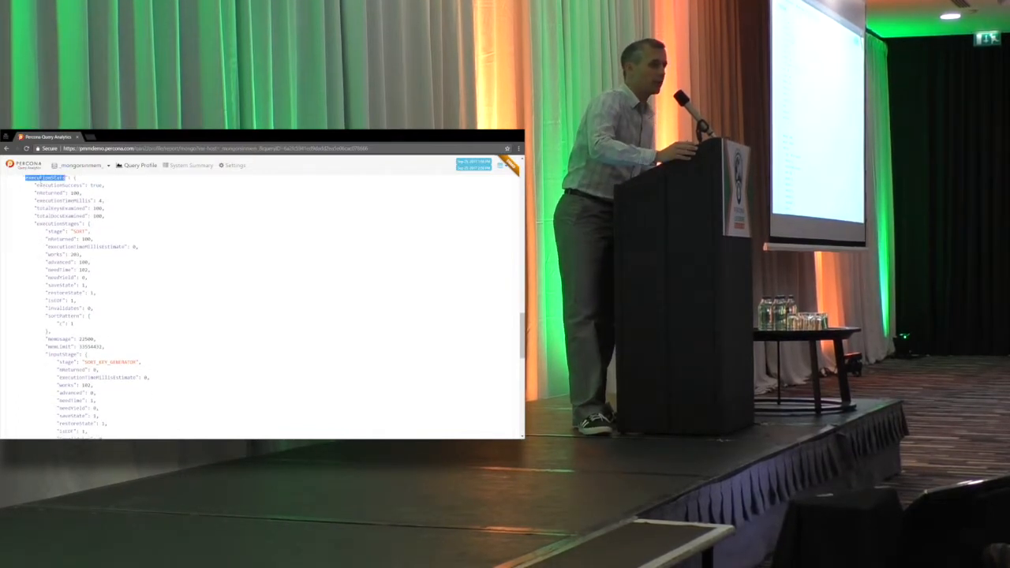
pyautogui.scroll(-3)
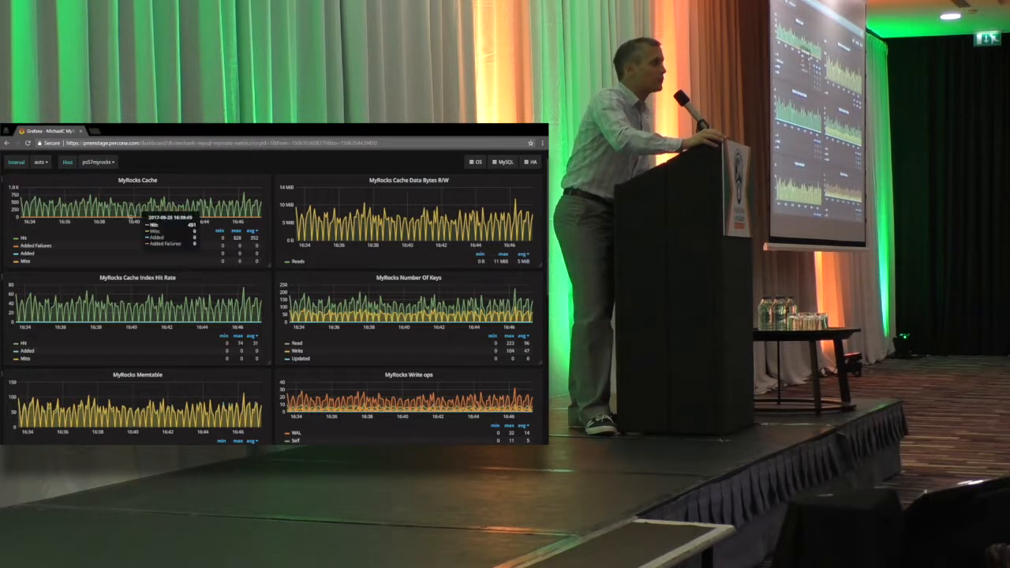
# Step: Scroll through the ps57myrocks MyRocks panels: R/W, WAL, reseeks, iteration reads and write ops
pyautogui.scroll(-3)
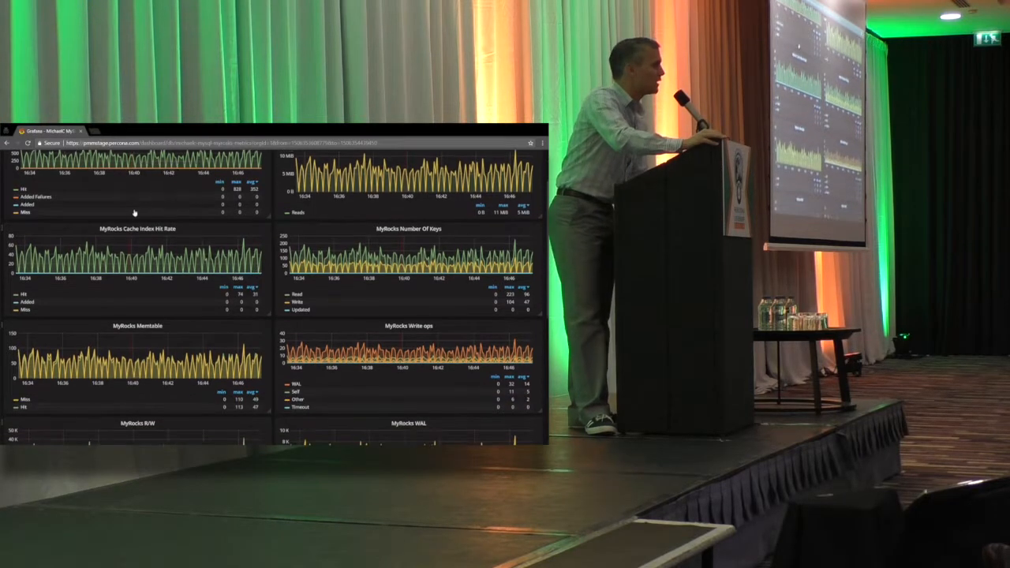
pyautogui.scroll(-3)
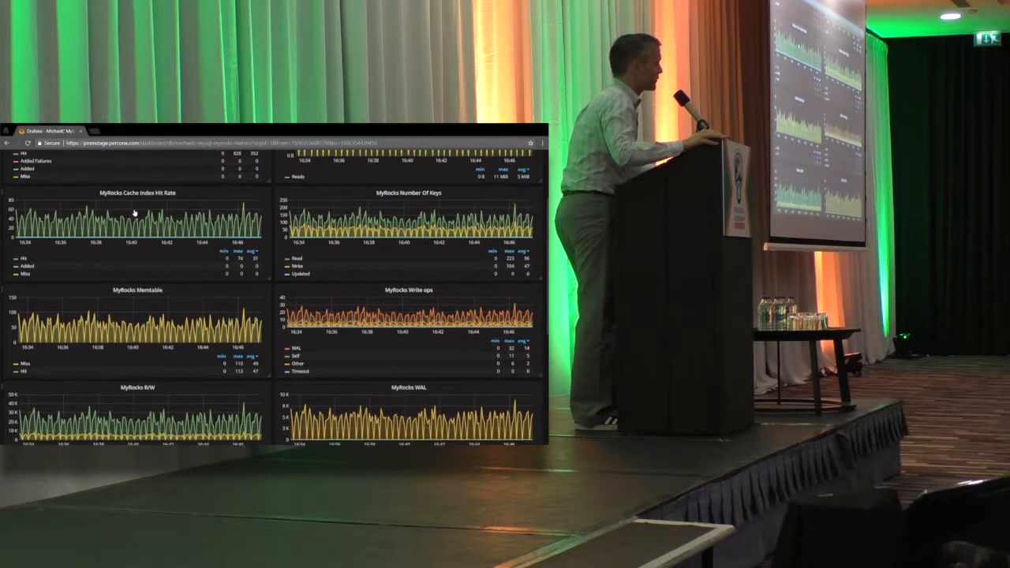
pyautogui.scroll(-3)
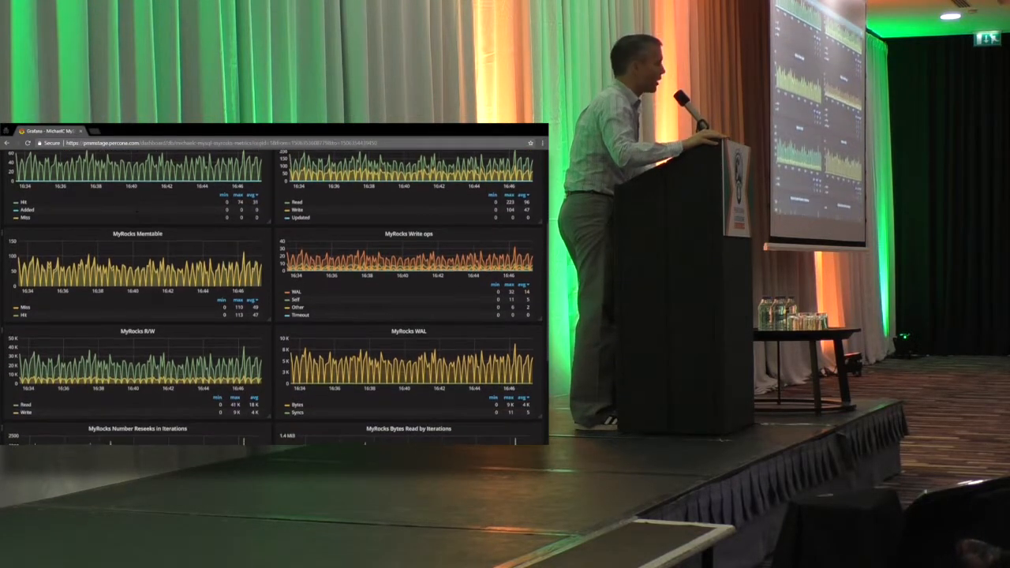
pyautogui.scroll(-3)
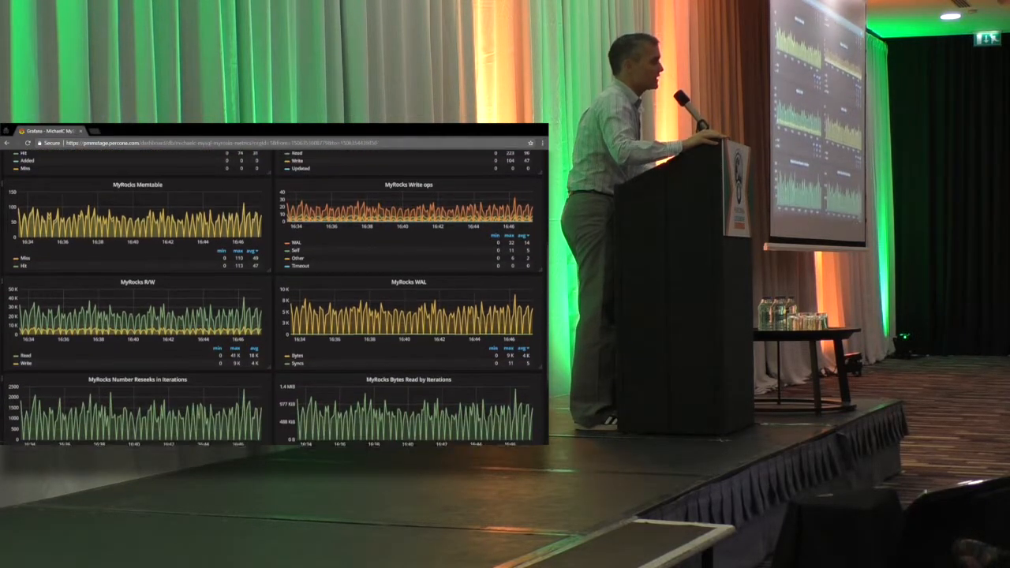
pyautogui.scroll(-3)
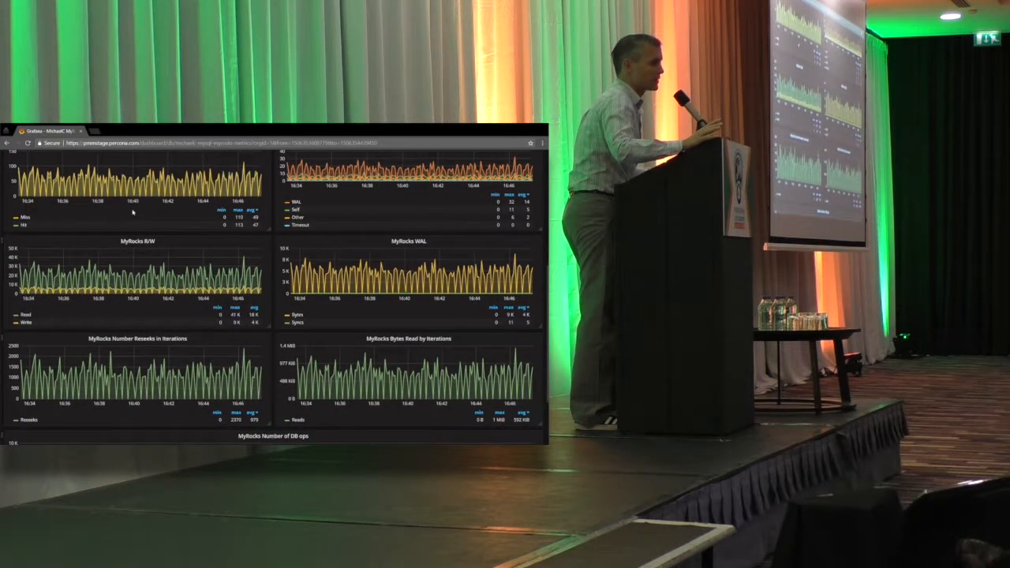
pyautogui.scroll(-3)
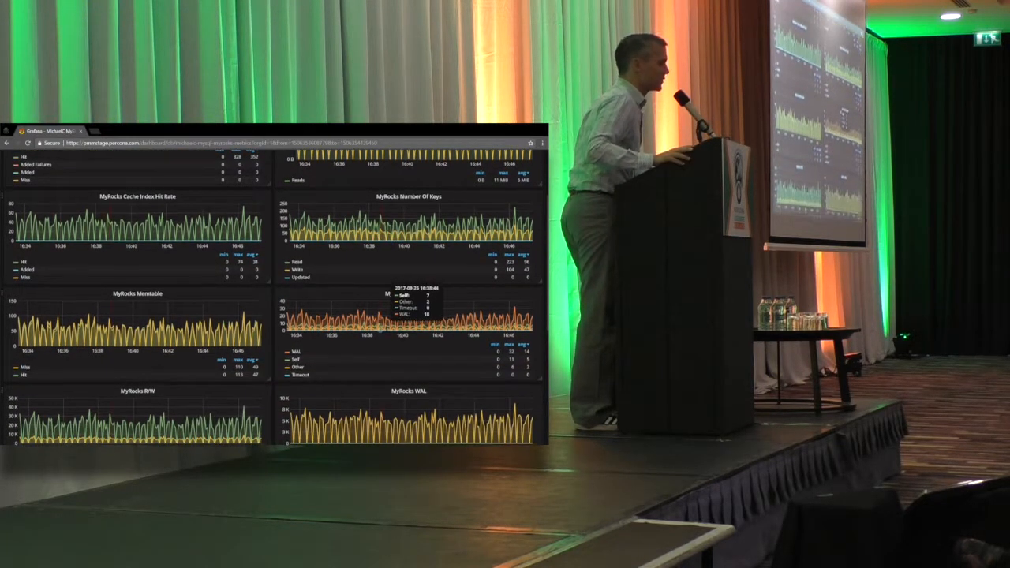
pyautogui.scroll(-3)
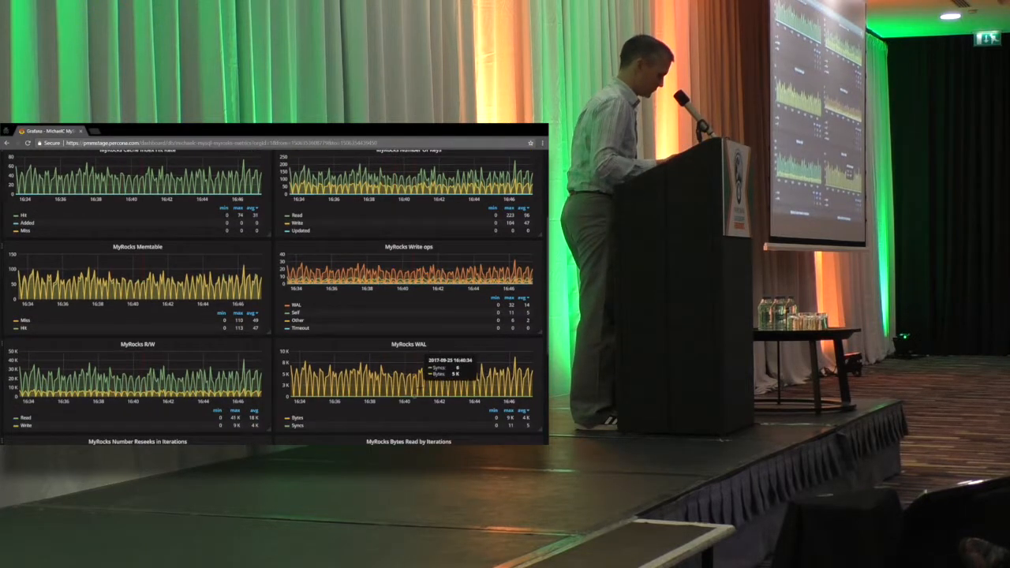